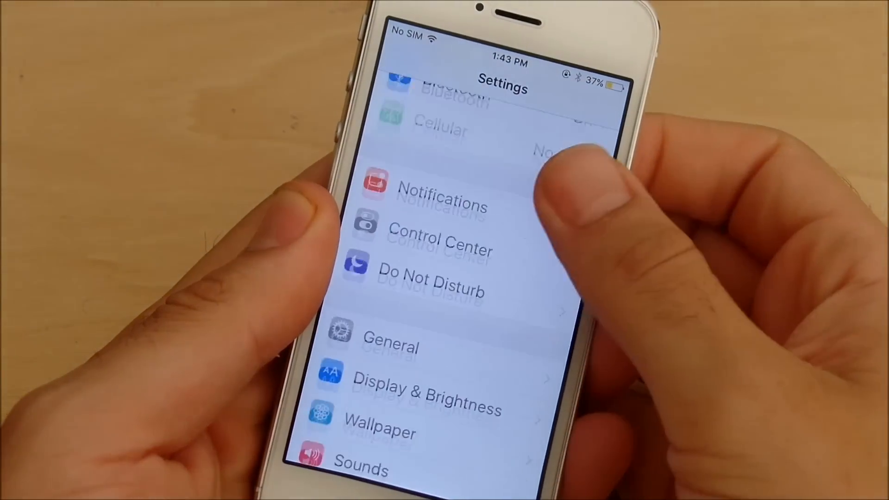
Step: Scroll through the Stills wallpaper collection in Settings to browse the built-in images
{"action": "scroll", "scroll_direction": "up", "scroll_amount": 3}
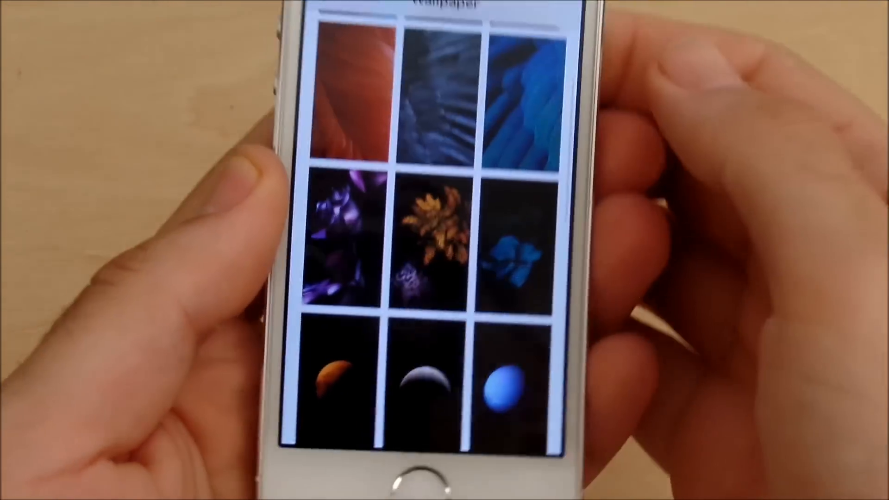
{"action": "scroll", "scroll_direction": "up", "scroll_amount": 3}
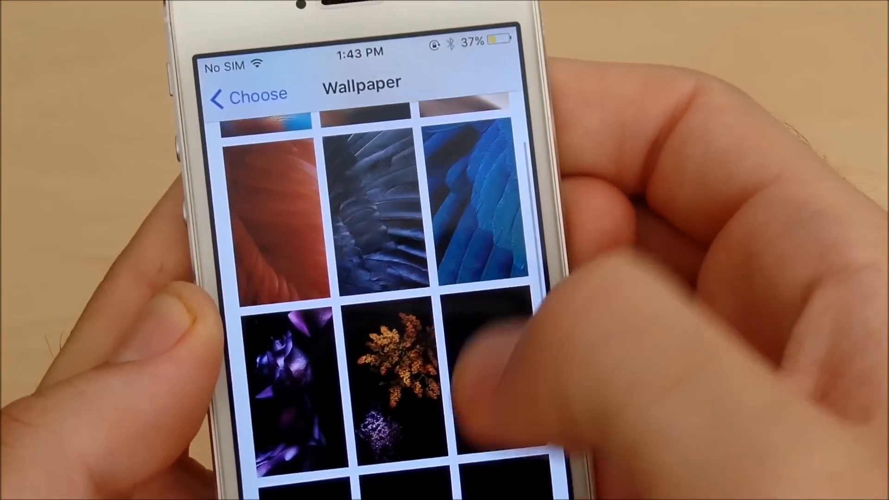
{"action": "scroll", "scroll_direction": "down", "scroll_amount": 3}
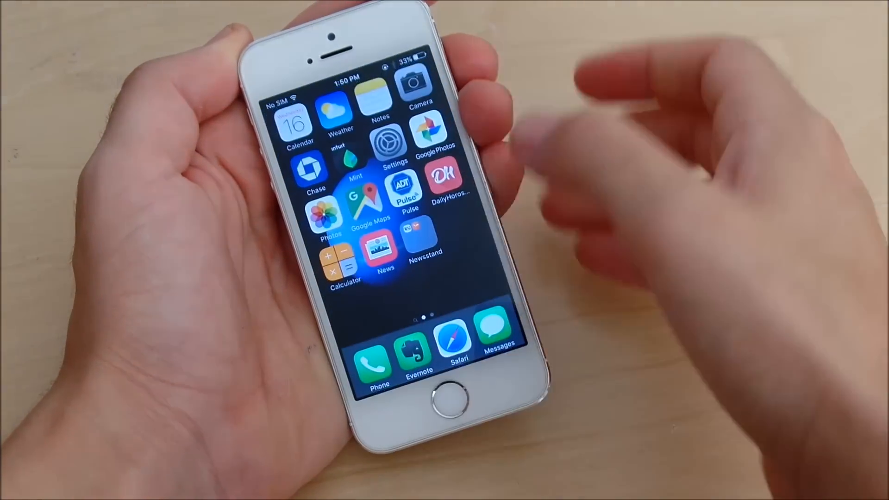
{"action": "left_click", "coordinate": [299, 128]}
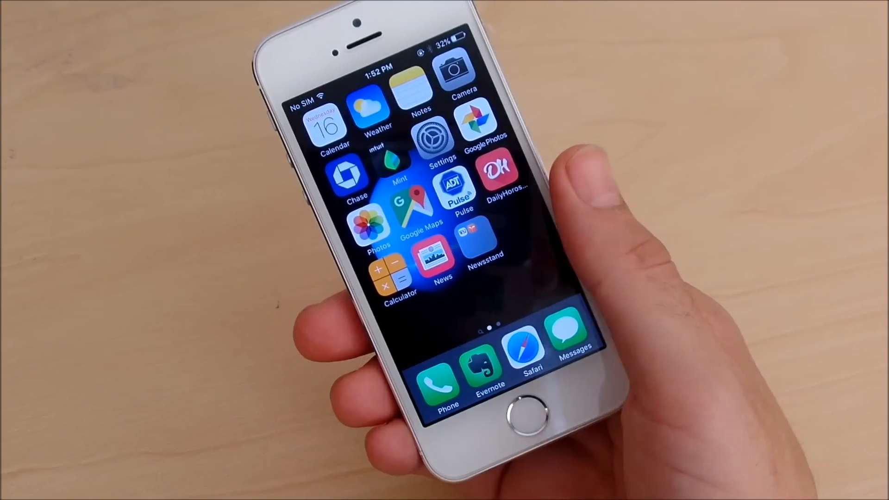
Step: Swipe across the home screen pages to reach the third page with Find Friends and Temple Run
{"action": "scroll", "scroll_direction": "left", "scroll_amount": 3}
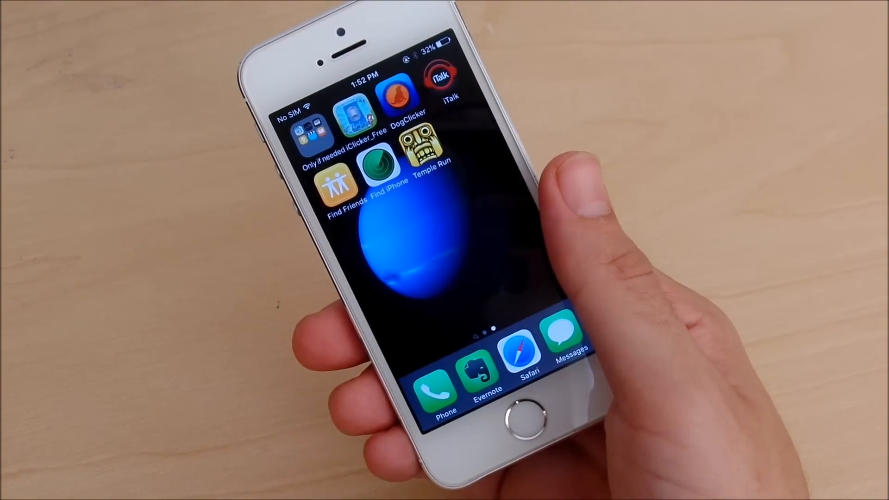
{"action": "scroll", "scroll_direction": "left", "scroll_amount": 3}
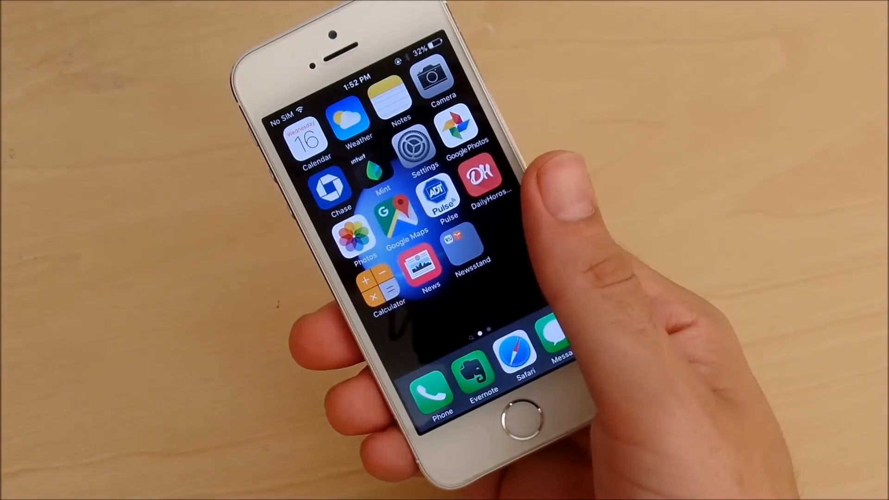
{"action": "scroll", "scroll_direction": "left", "scroll_amount": 3}
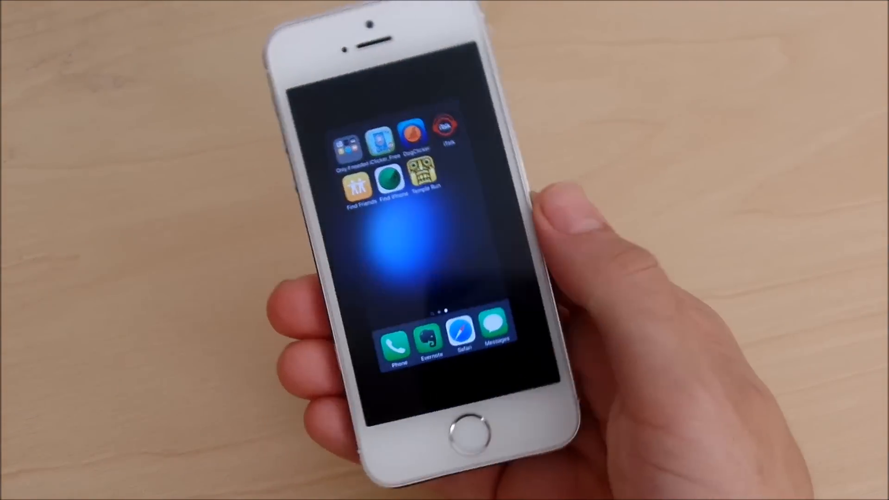